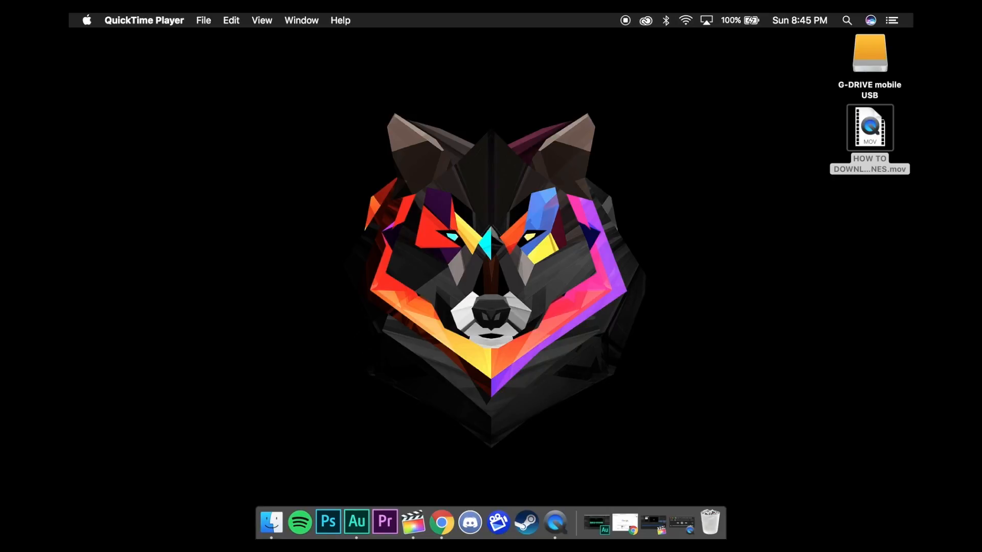
mouse_move(442, 521)
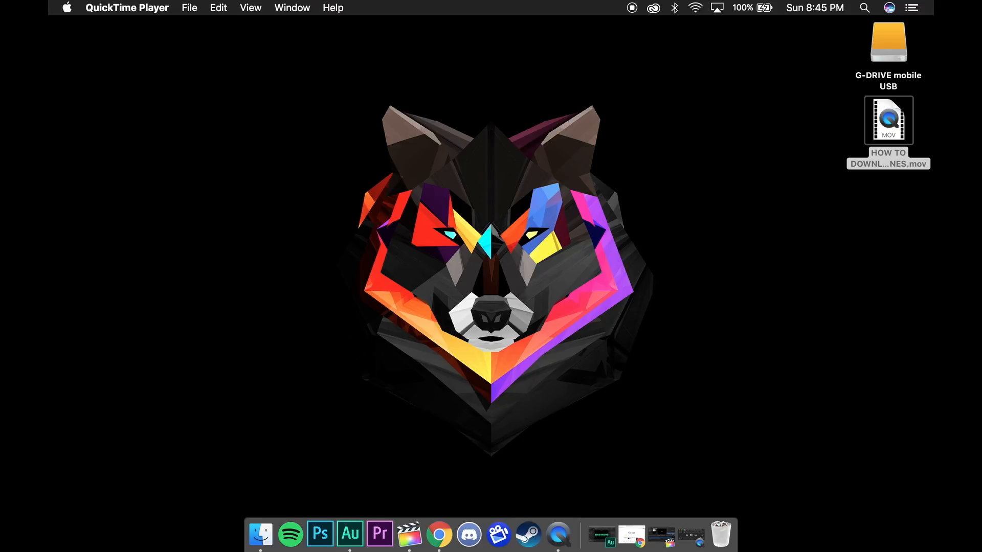
mouse_move(439, 535)
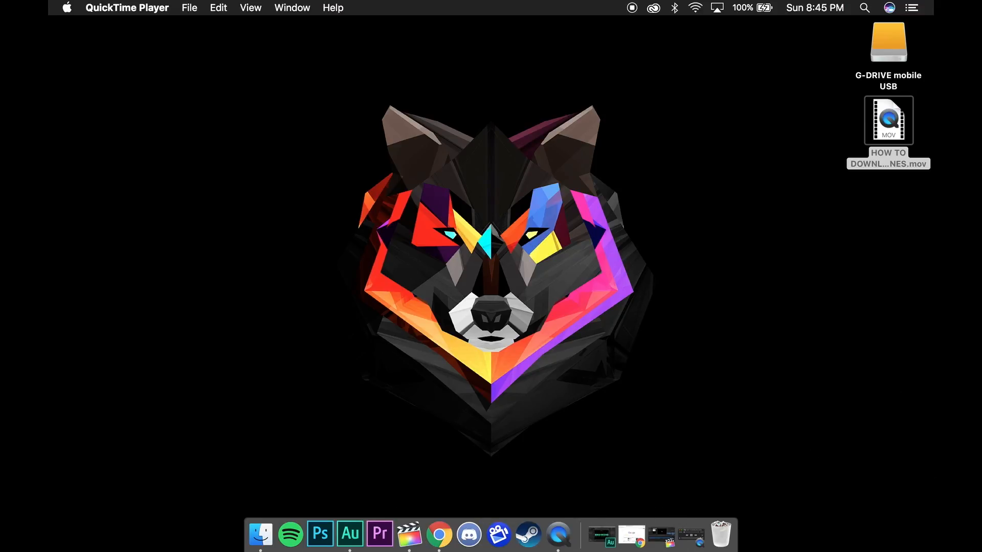
mouse_move(498, 535)
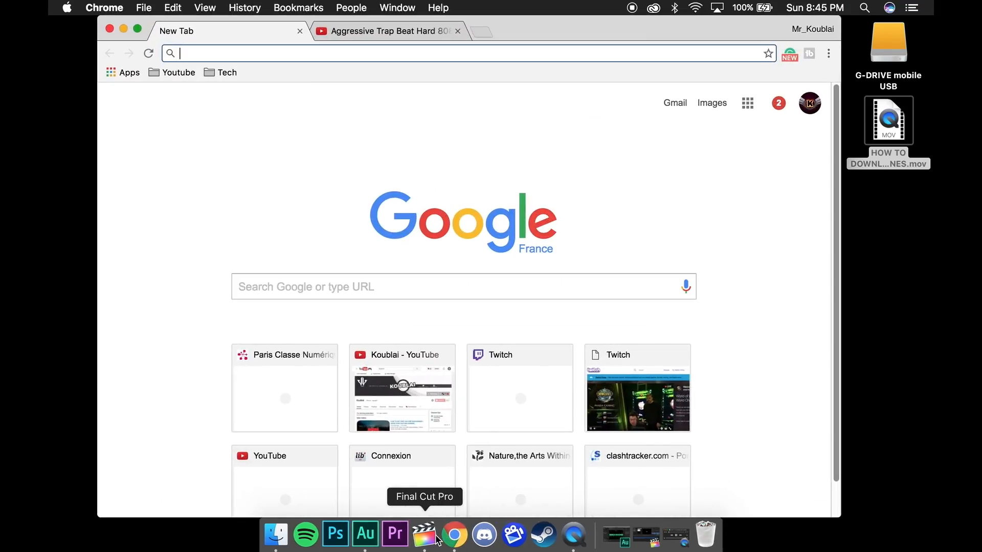
mouse_move(395, 112)
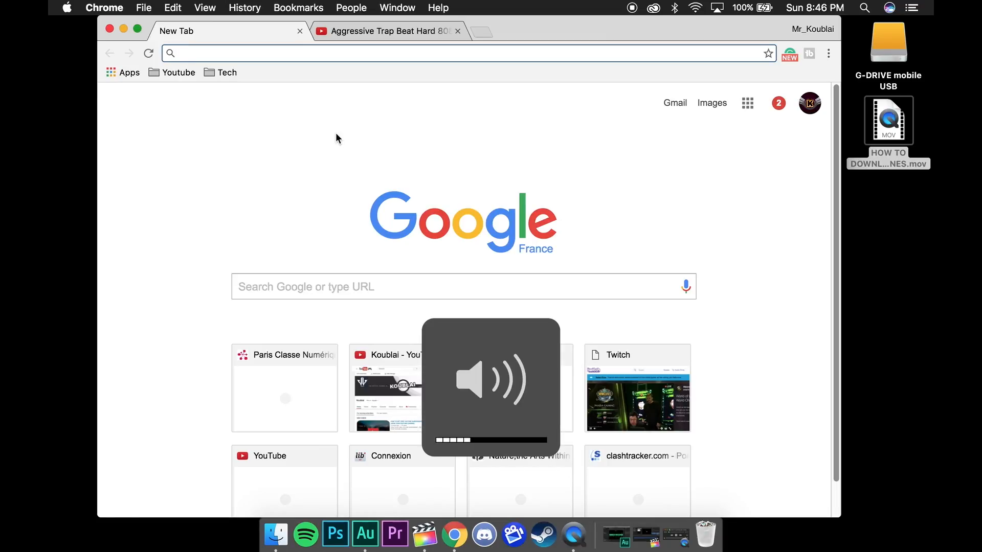
text(youtube.com/c/Mr_Koublai)
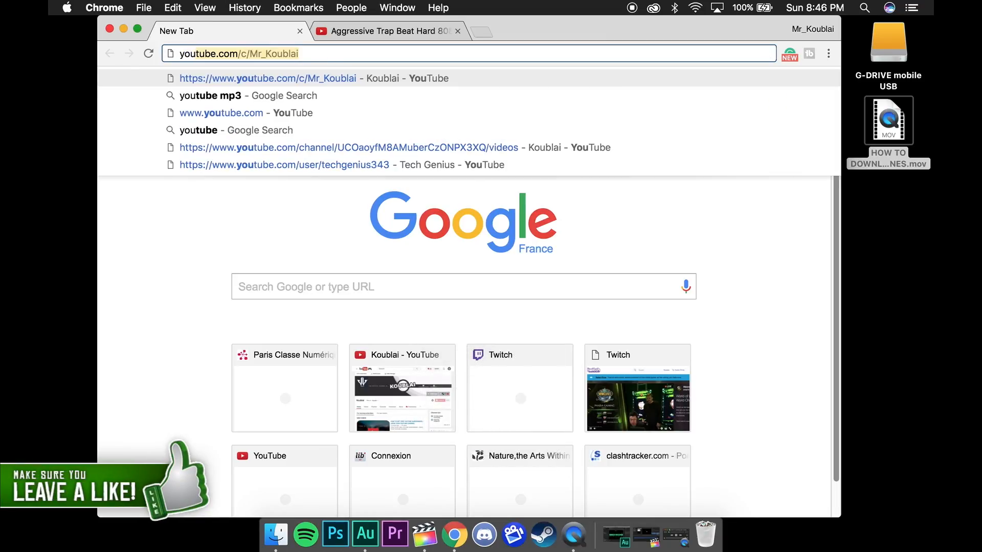
text(youtube mp3)
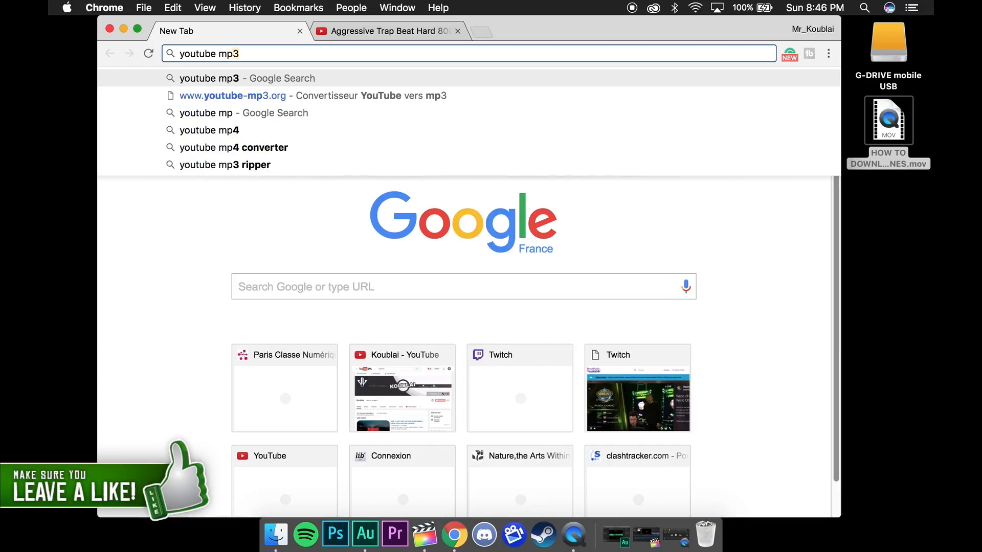
key(Return)
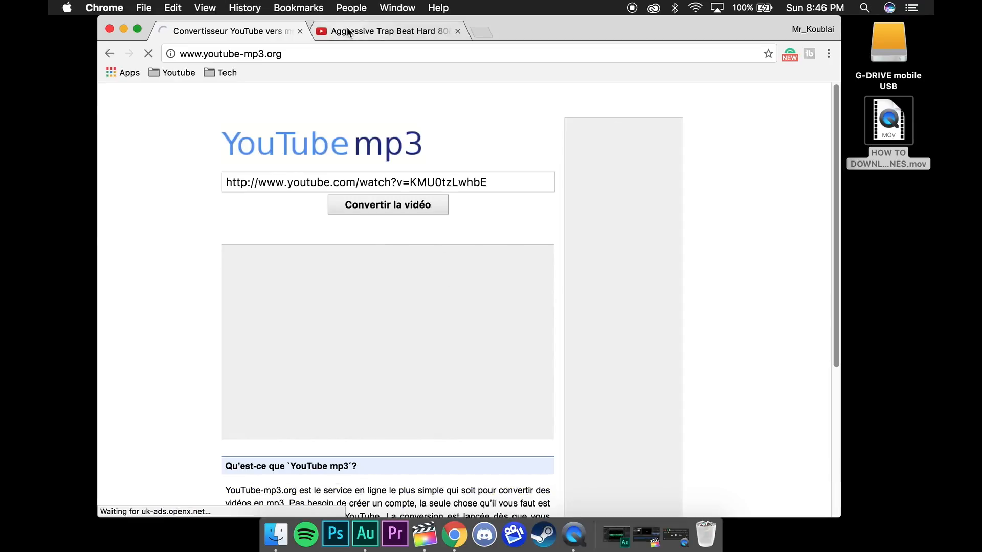
- Copy the Aggressive Trap Beat video's URL from YouTube and return to the converter page
click(382, 31)
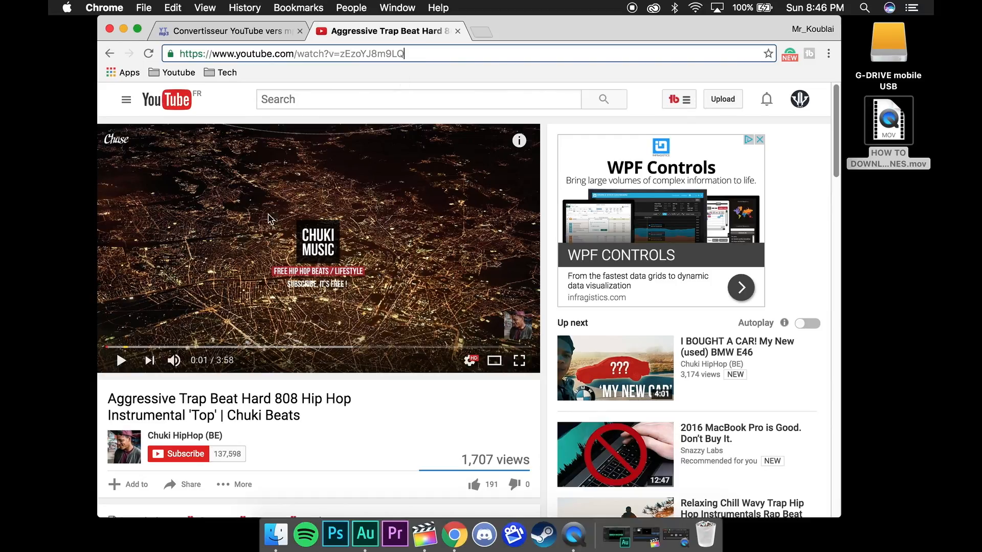
mouse_move(319, 177)
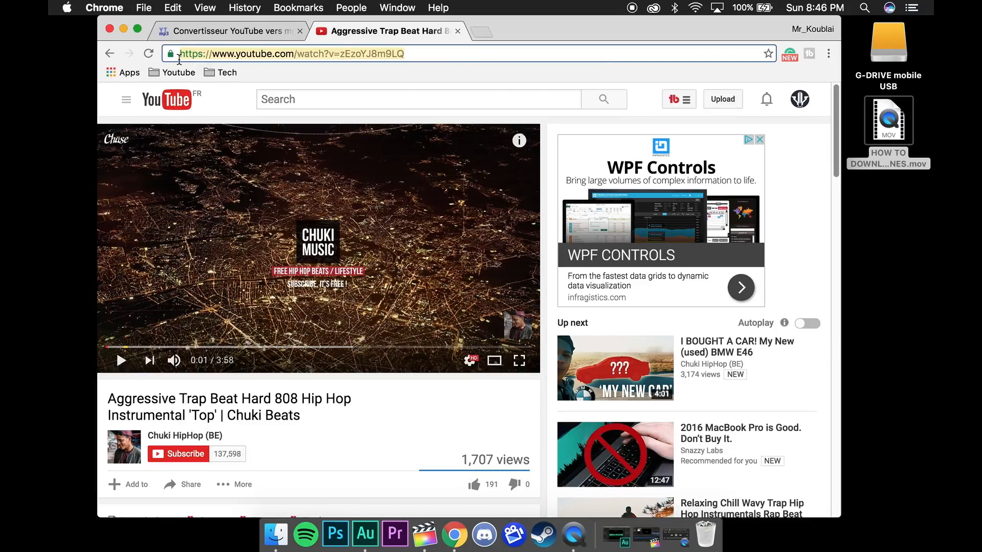
right_click(289, 53)
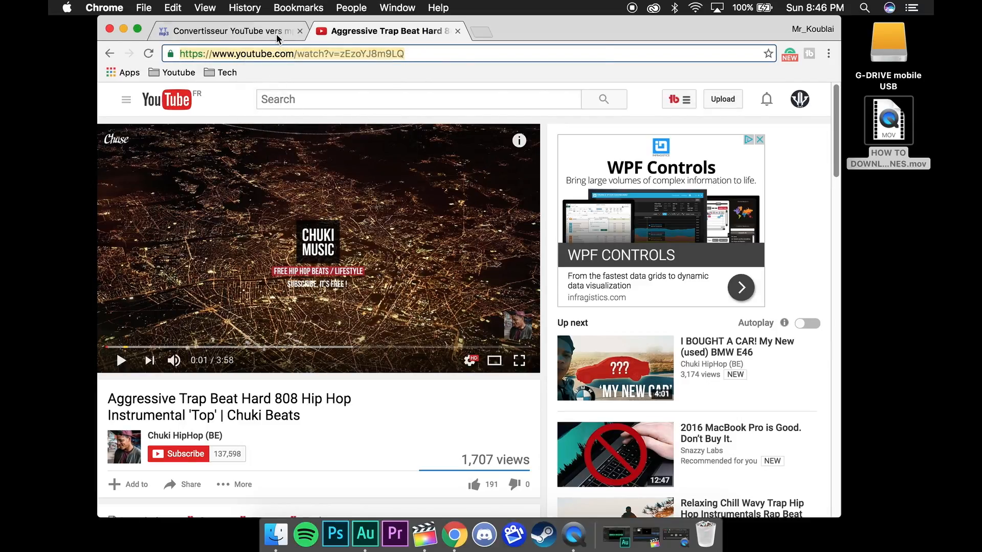
click(228, 31)
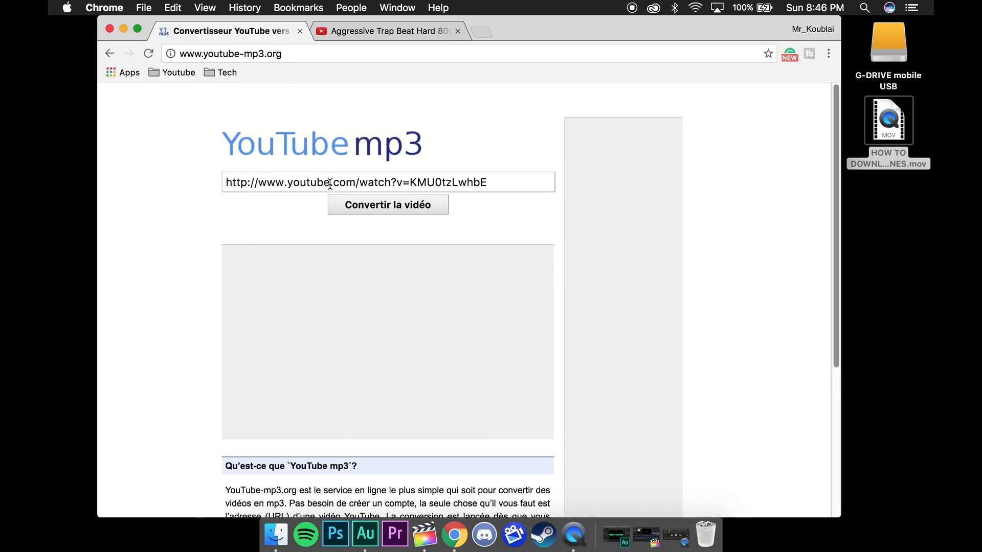
- Paste the video link, convert it and start the MP3 download via 'Télécharger'
click(386, 182)
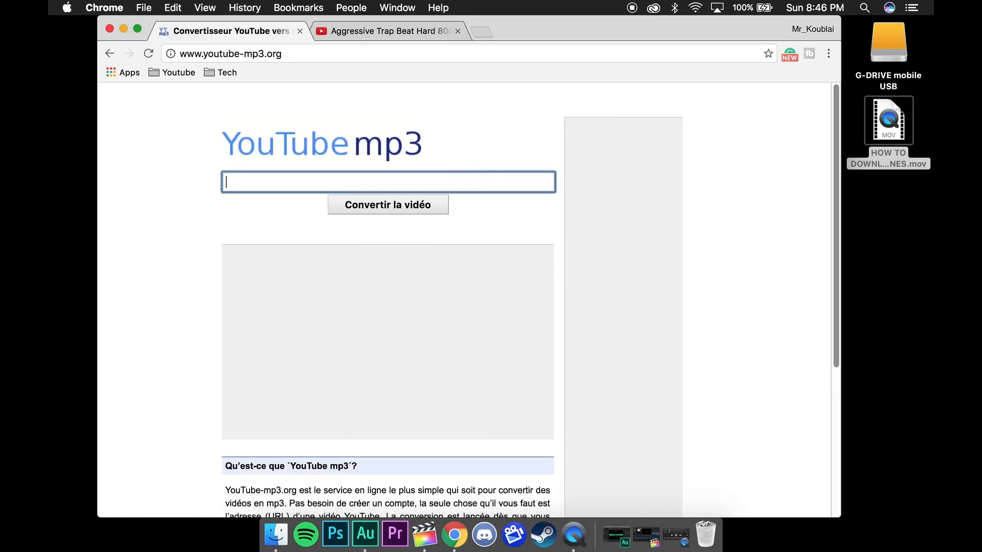
right_click(388, 182)
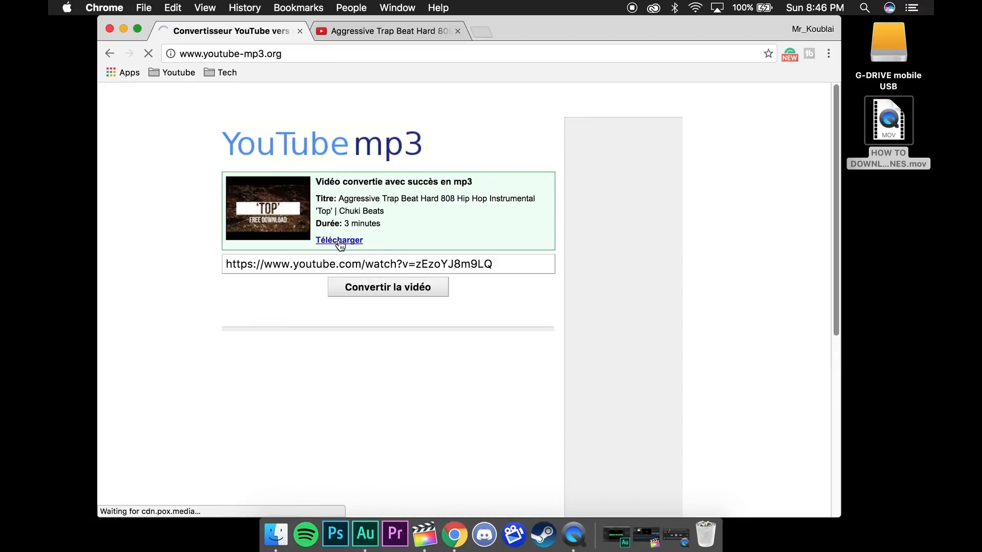
click(339, 239)
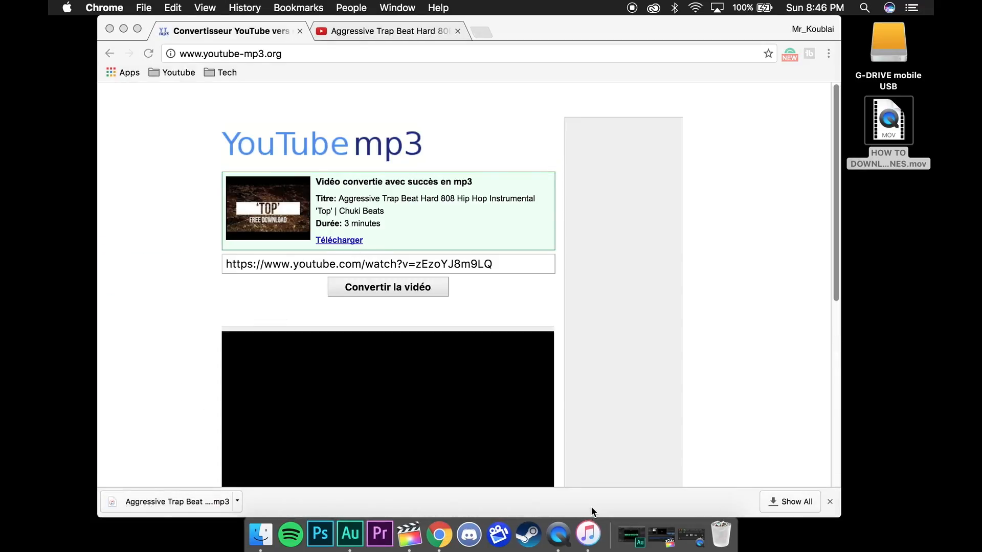